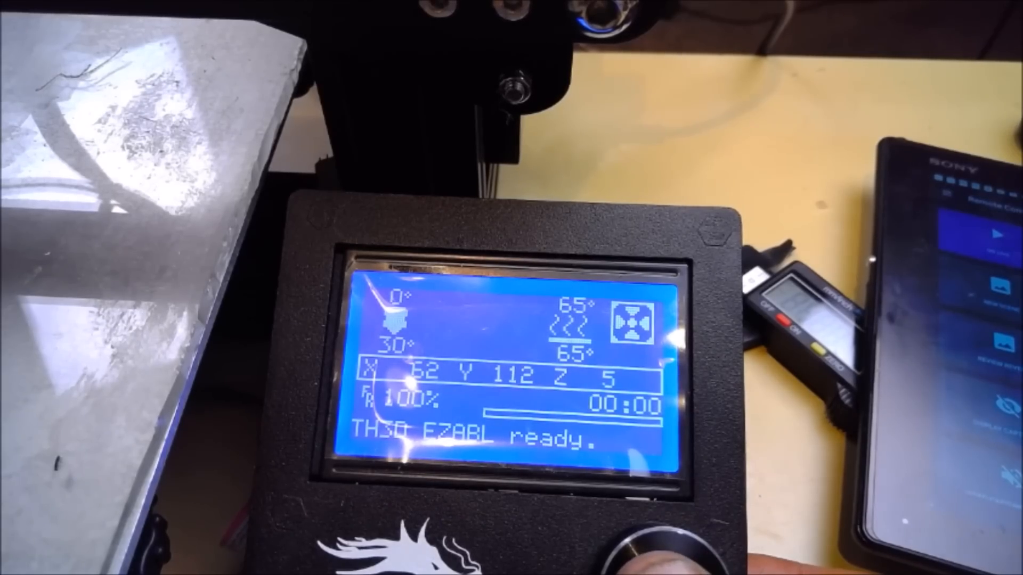
# Press the knob on the EZABL status screen to enter the main menu
pyautogui.click(658, 555)
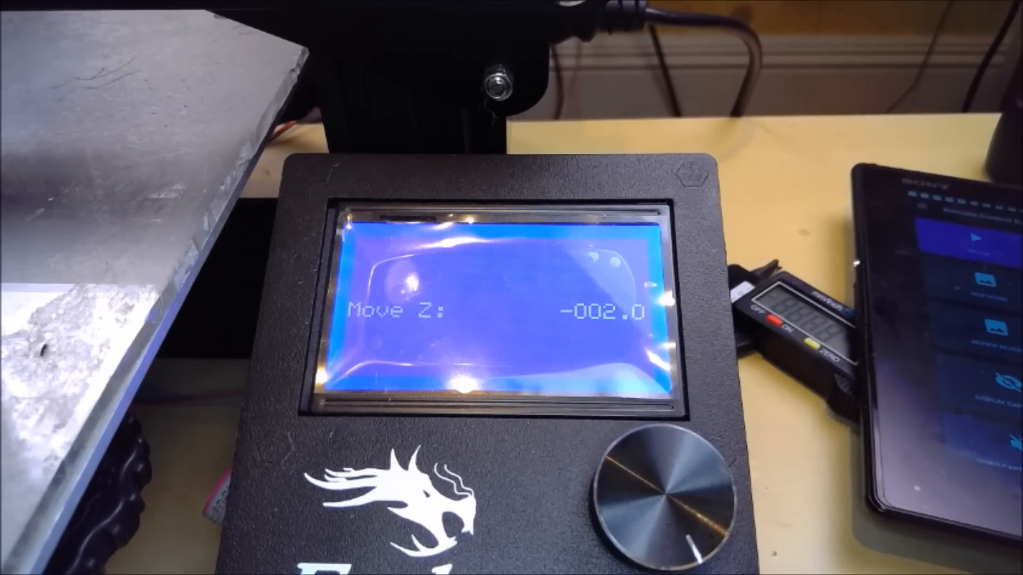
# Accept the Z position at -002.0 and return to the Control menu listing
pyautogui.click(659, 482)
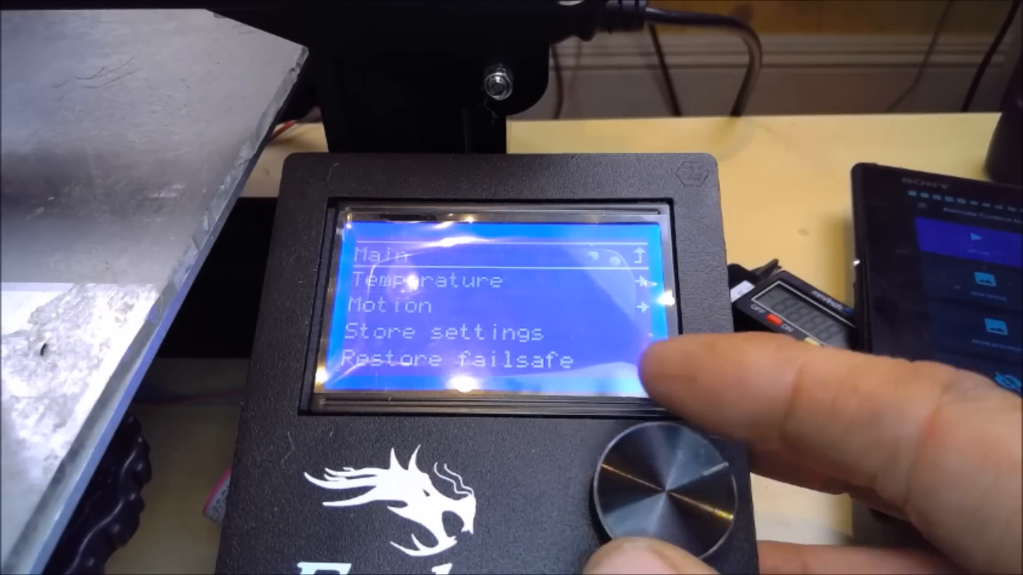
# In Motion, set Z Offset to -02.00 and confirm it
pyautogui.click(659, 470)
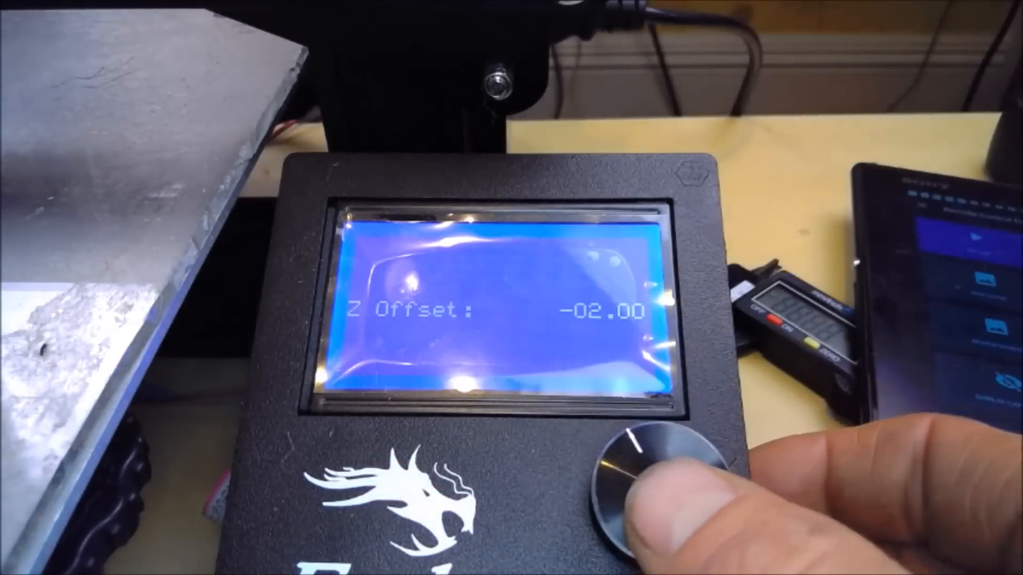
pyautogui.click(659, 469)
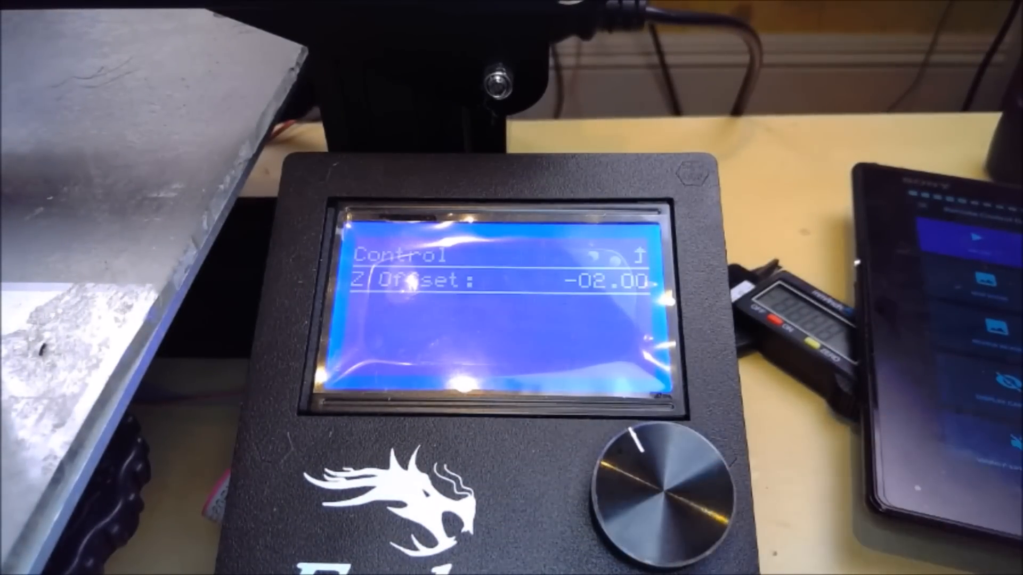